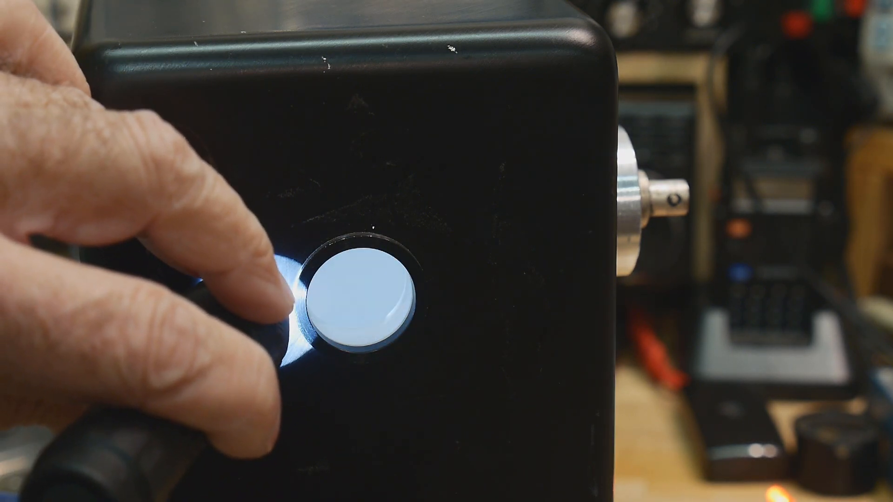
click(362, 302)
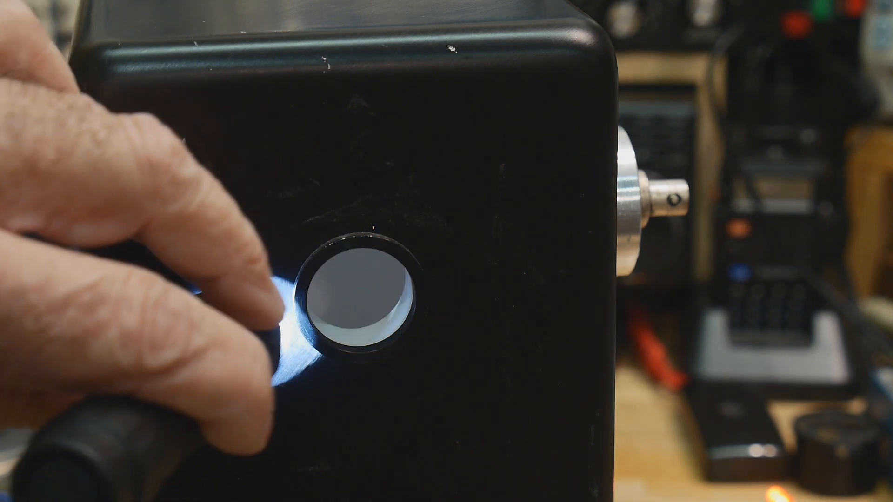